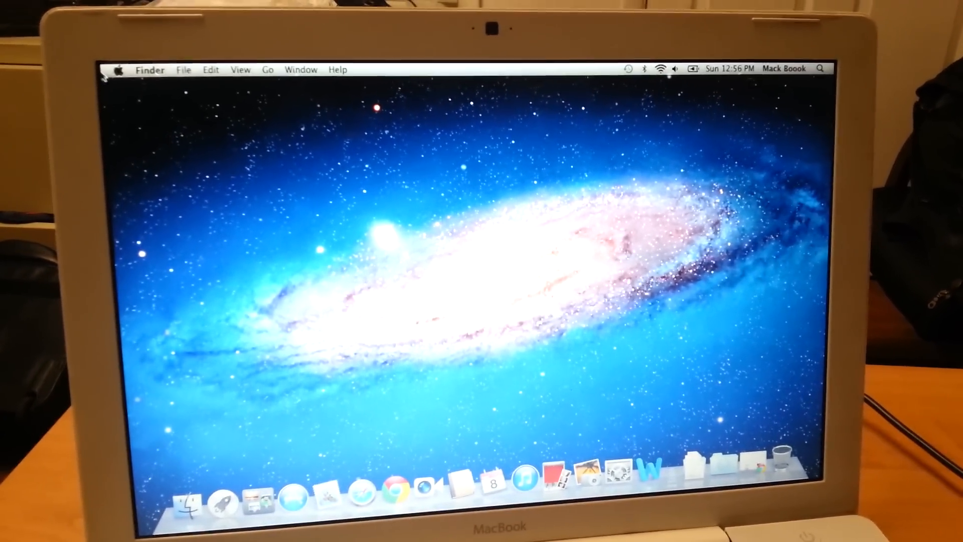
- Open System Preferences from the Apple menu
click(119, 69)
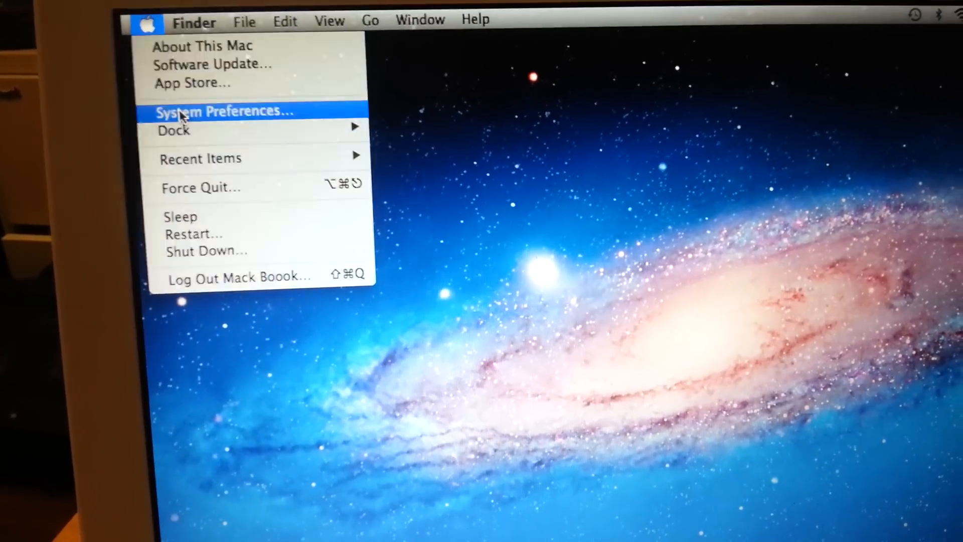
click(224, 111)
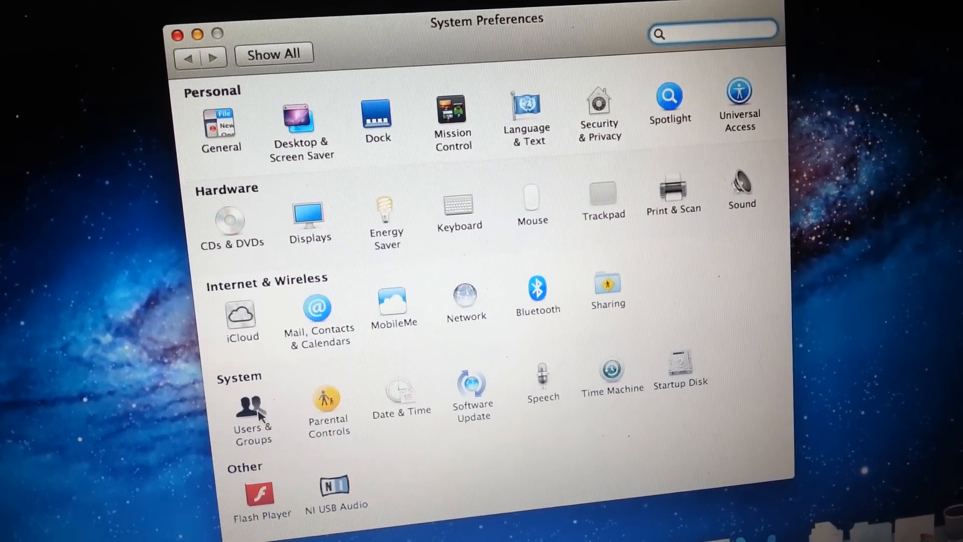
- Open the Users & Groups pane and unlock it for editing
click(251, 408)
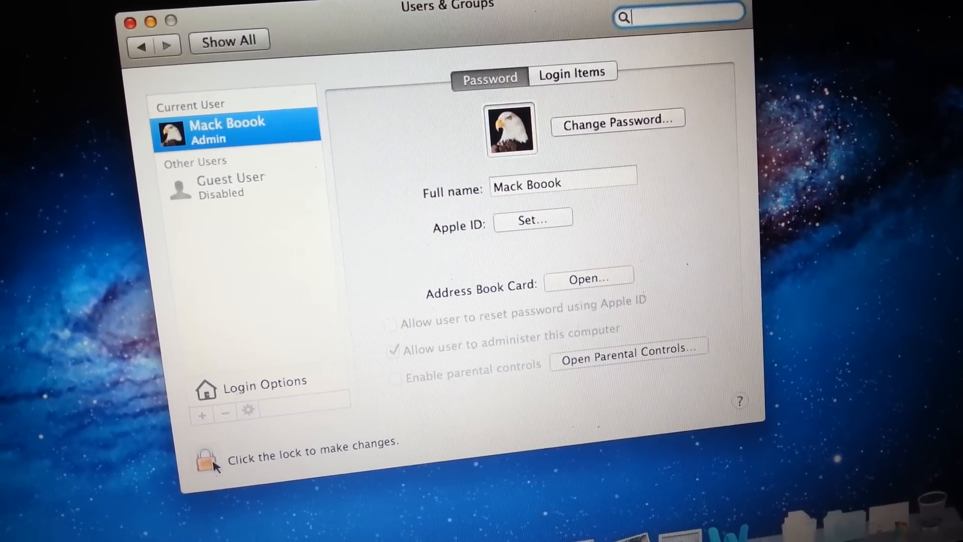
click(206, 460)
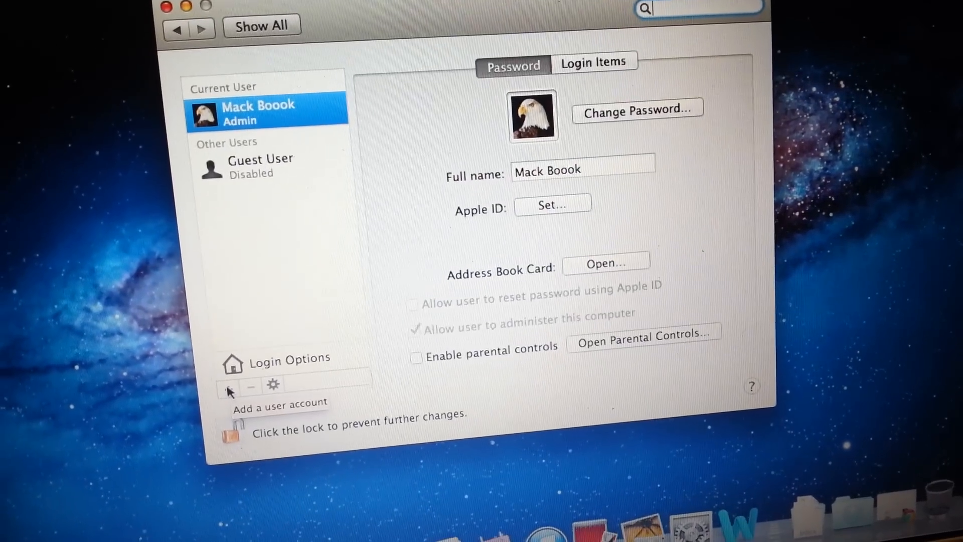
click(228, 386)
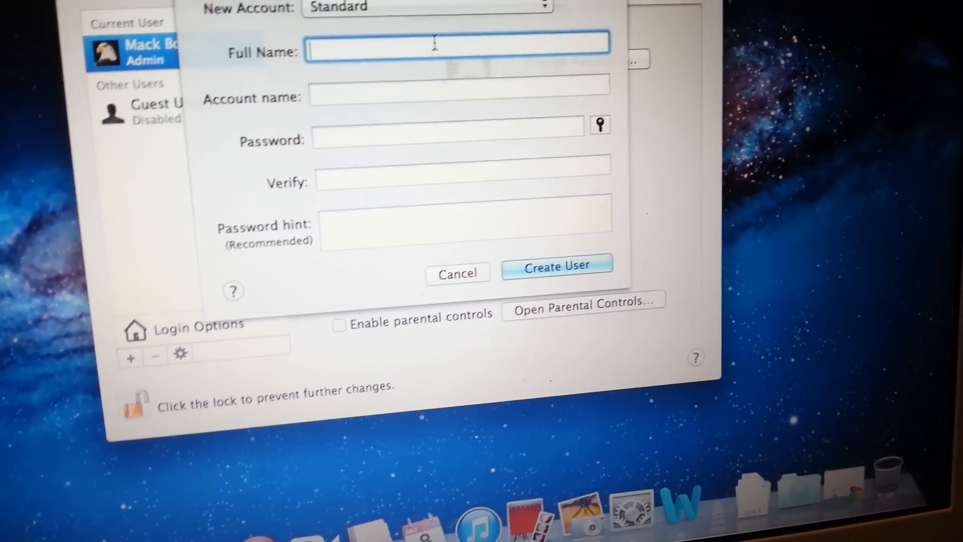
text(Ay)
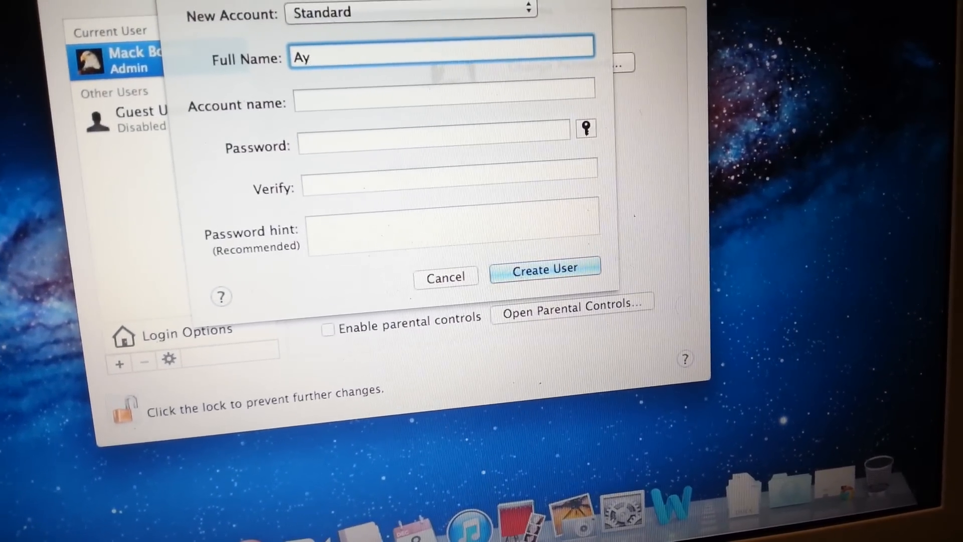
text(ara)
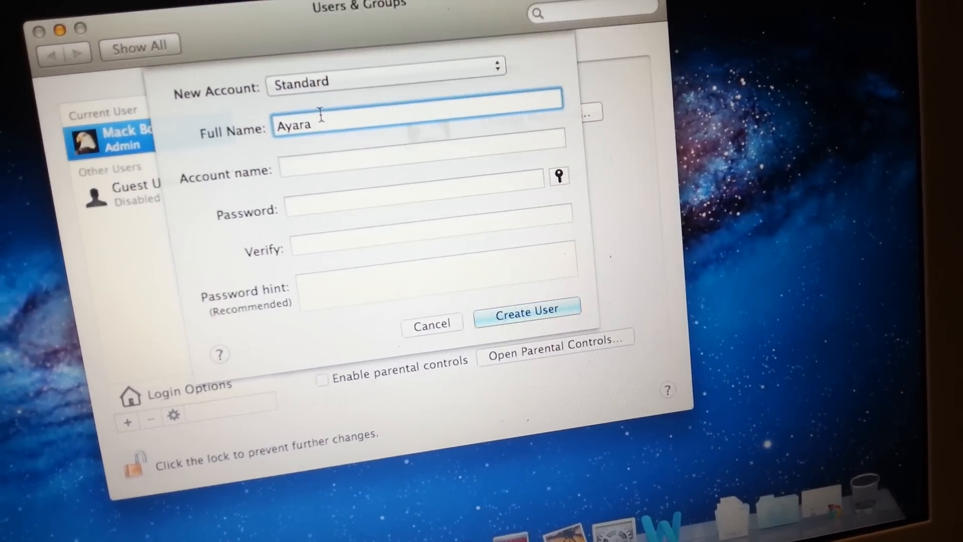
text(Bi)
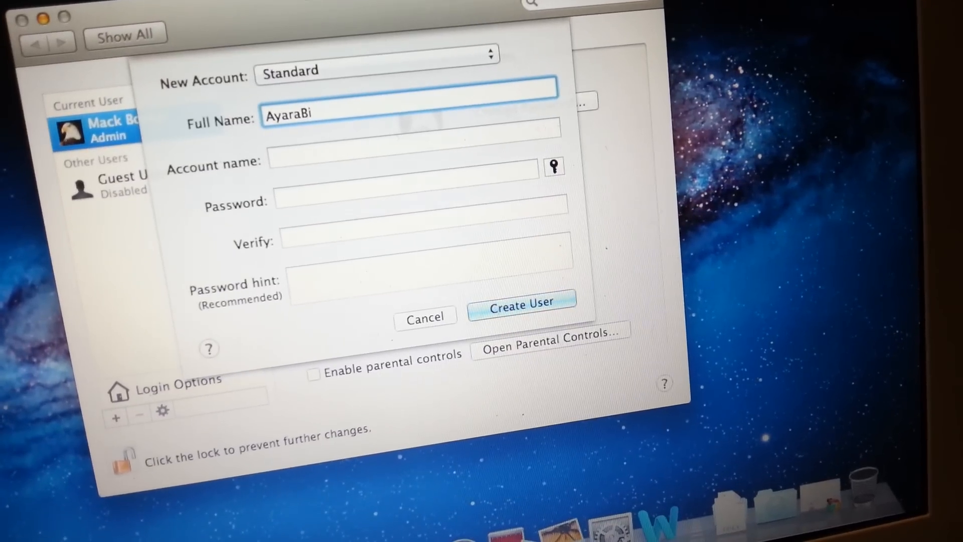
text(asha)
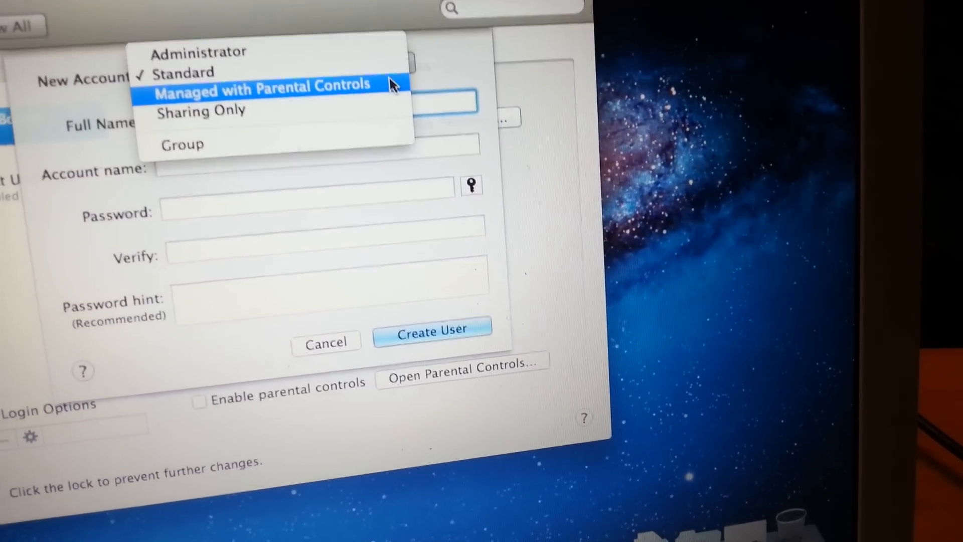
mouse_move(369, 103)
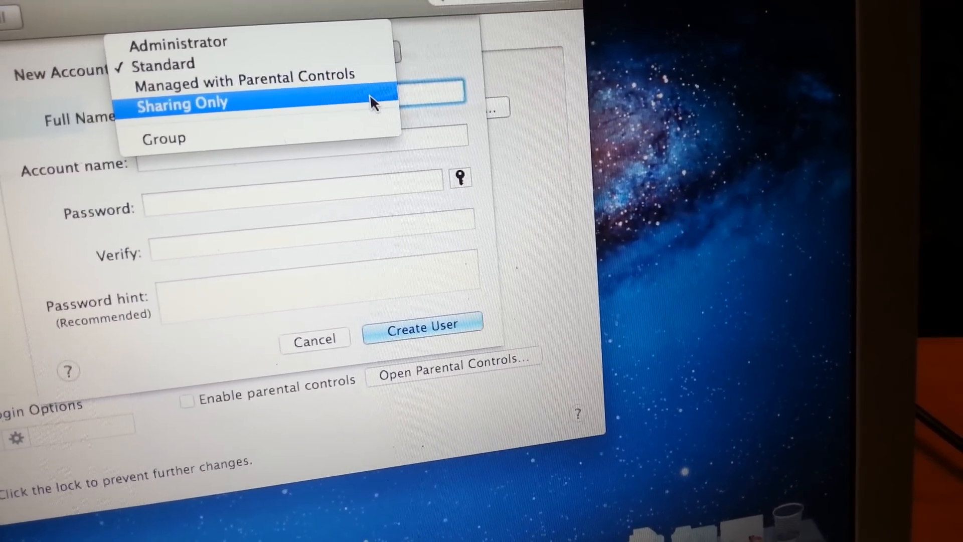
mouse_move(363, 170)
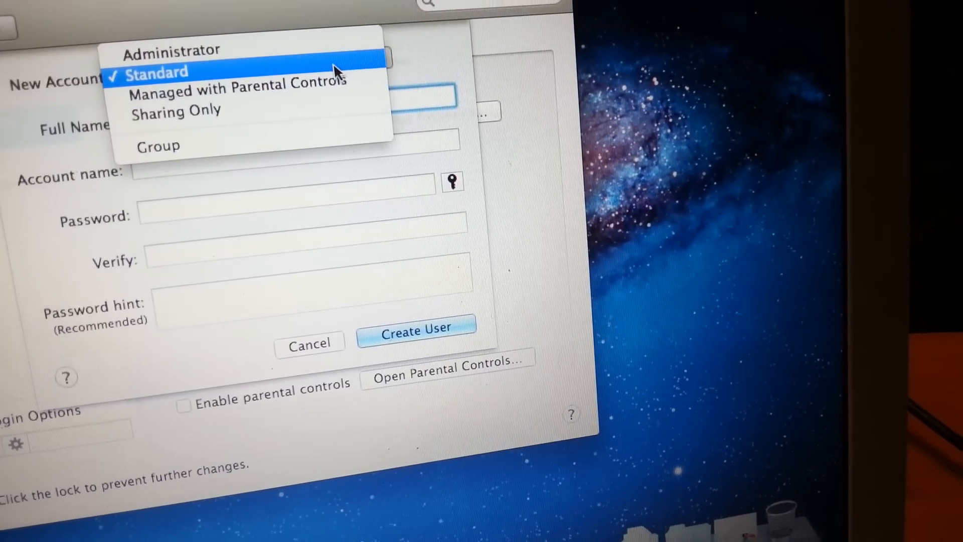
- Keep the new account's type set to Standard
click(157, 72)
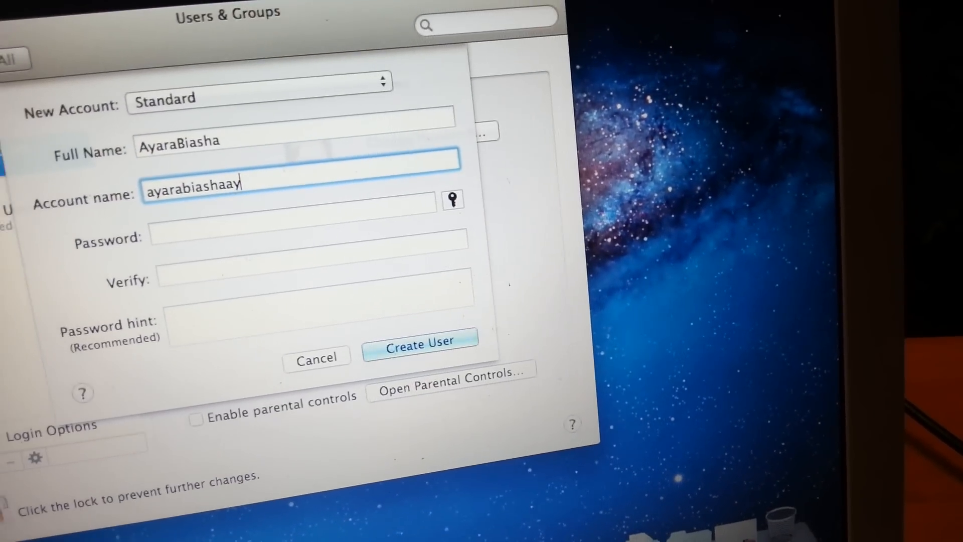
- Remove the extra trailing letter from the account name and create the user
key(Backspace)
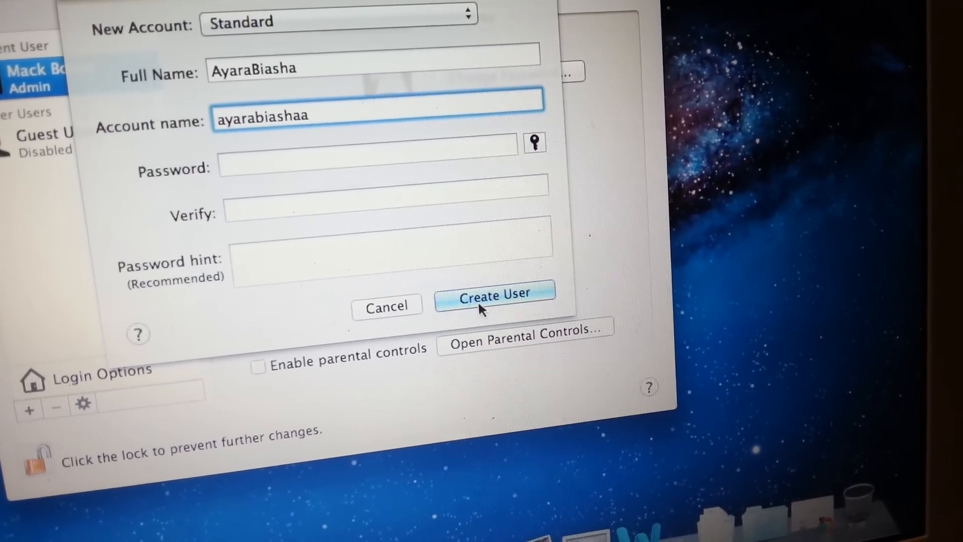
click(494, 298)
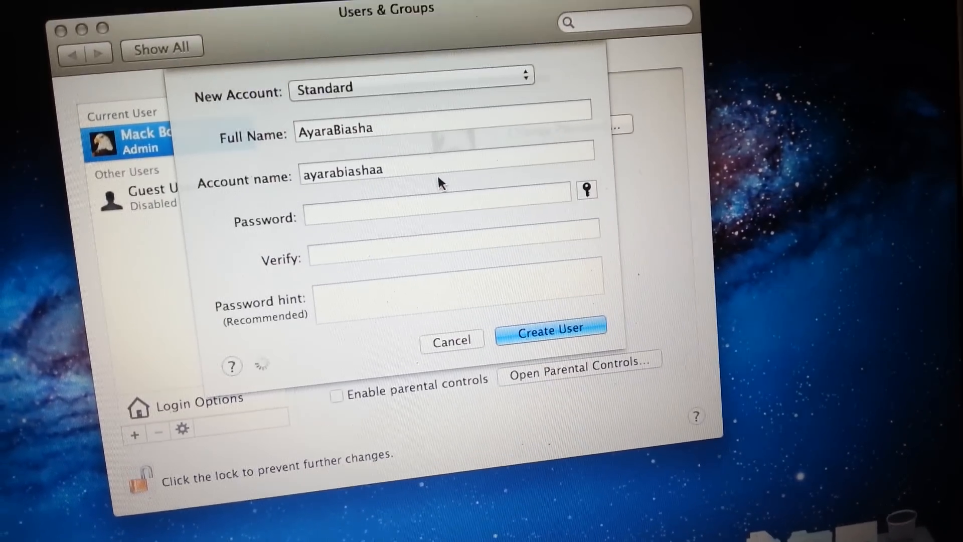
click(550, 330)
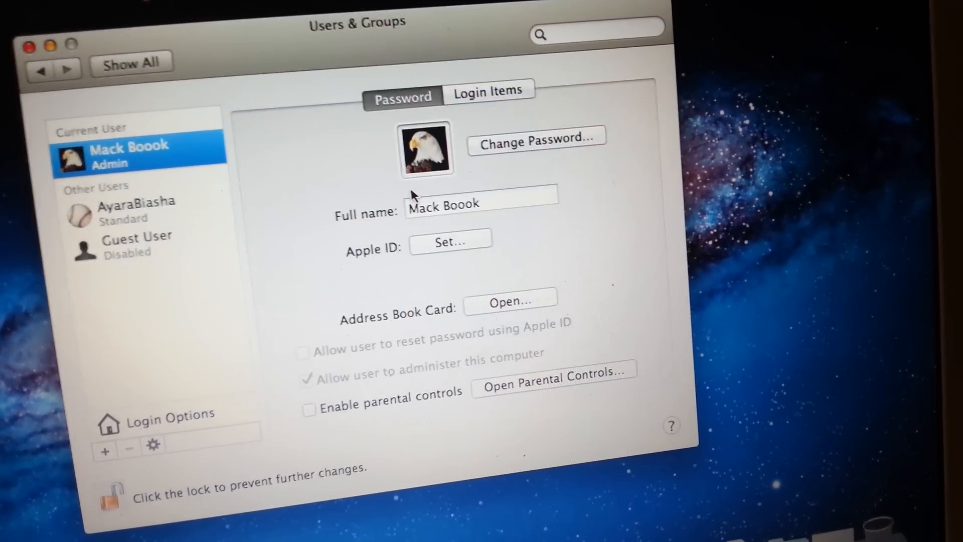